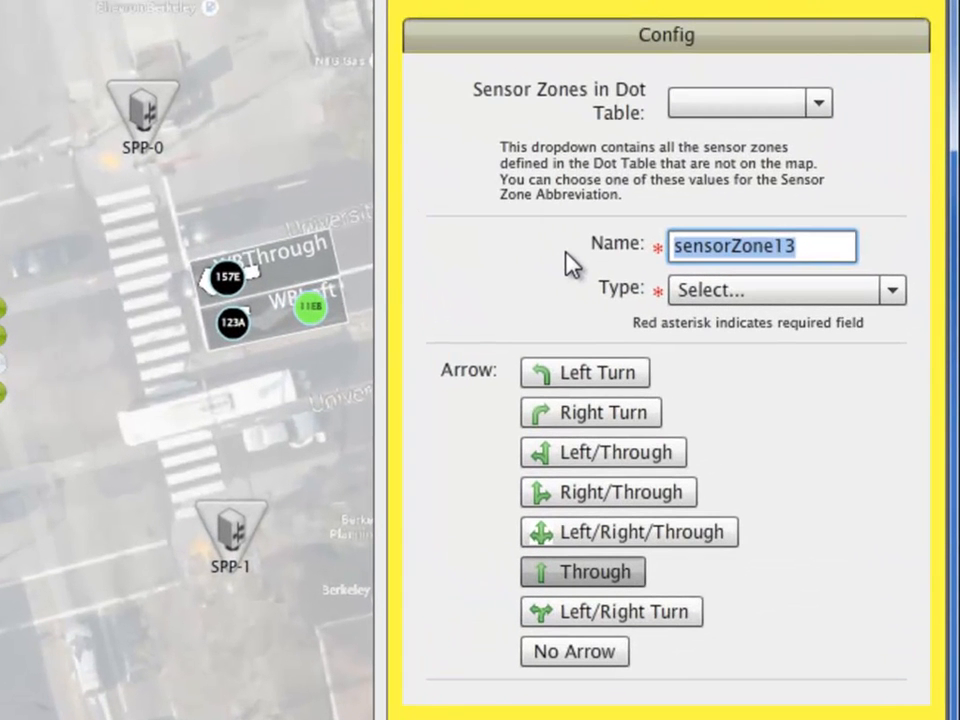
Name the new zone WBSpeed, make it Speed type, and apply it to the map
type("WBS")
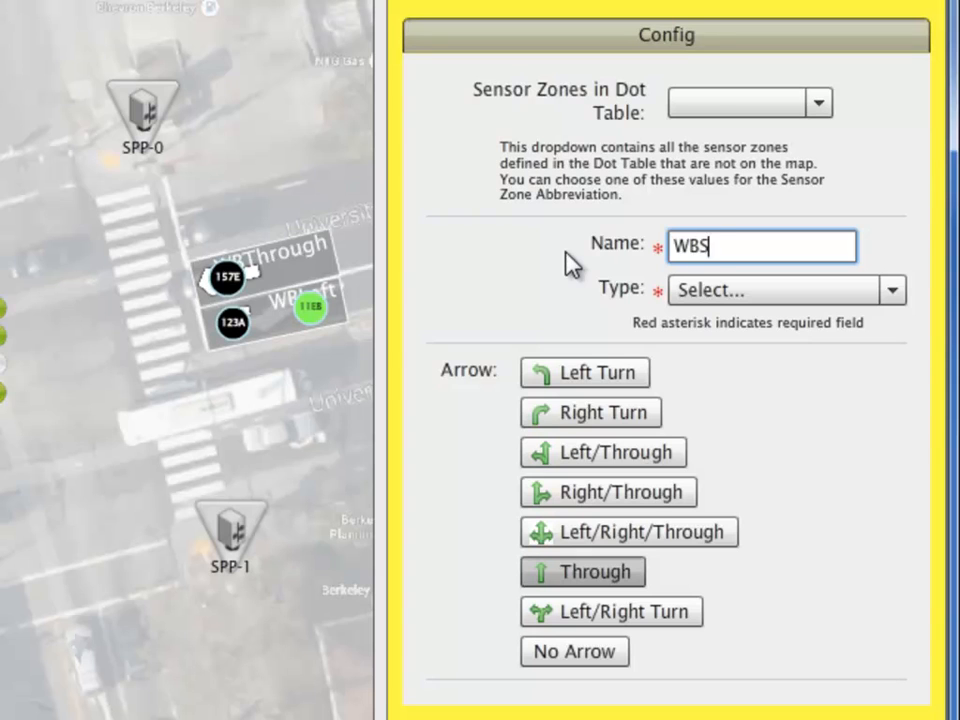
type("pee")
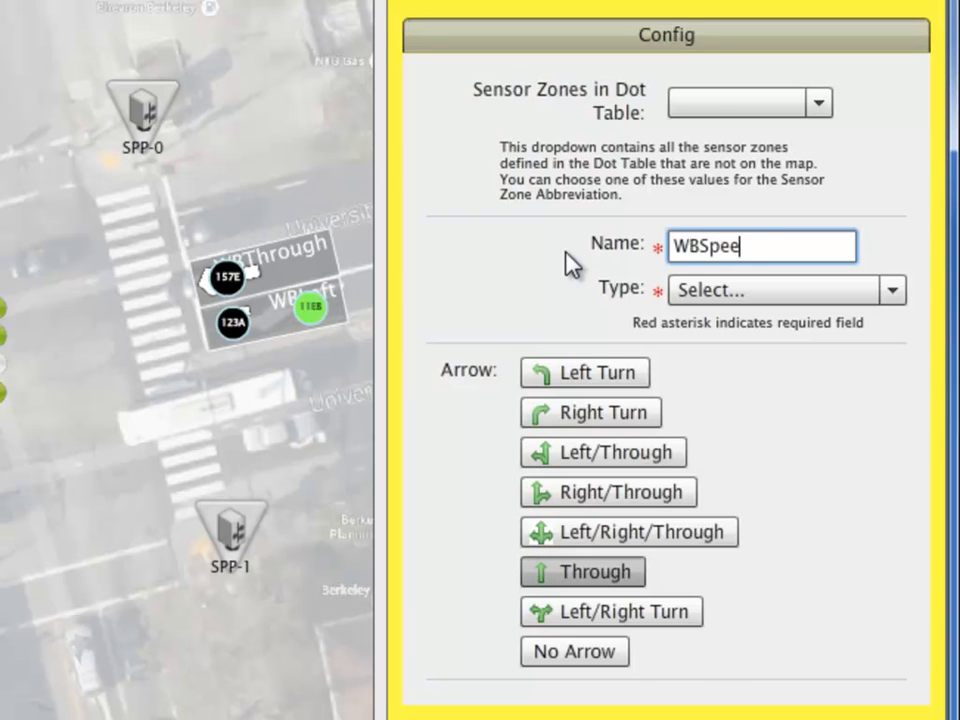
type("d")
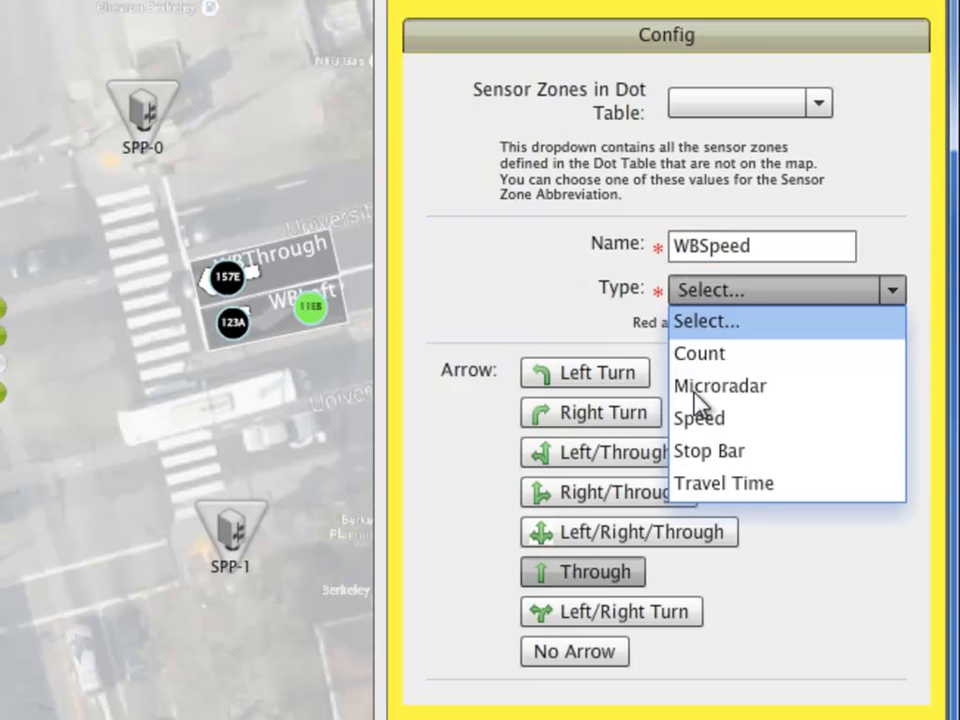
left_click(698, 418)
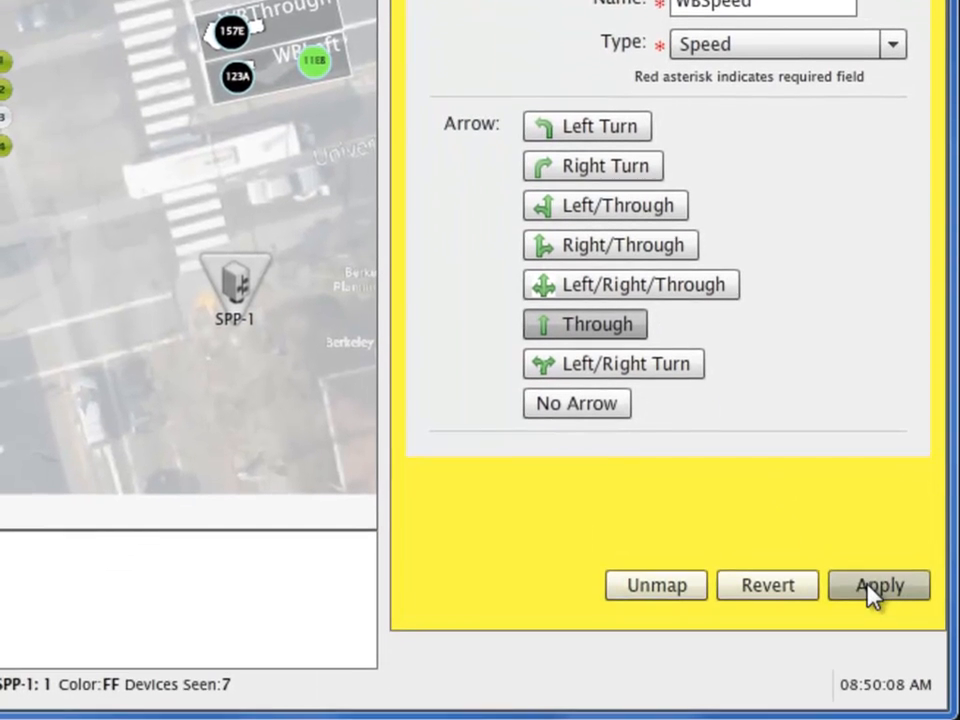
left_click(880, 584)
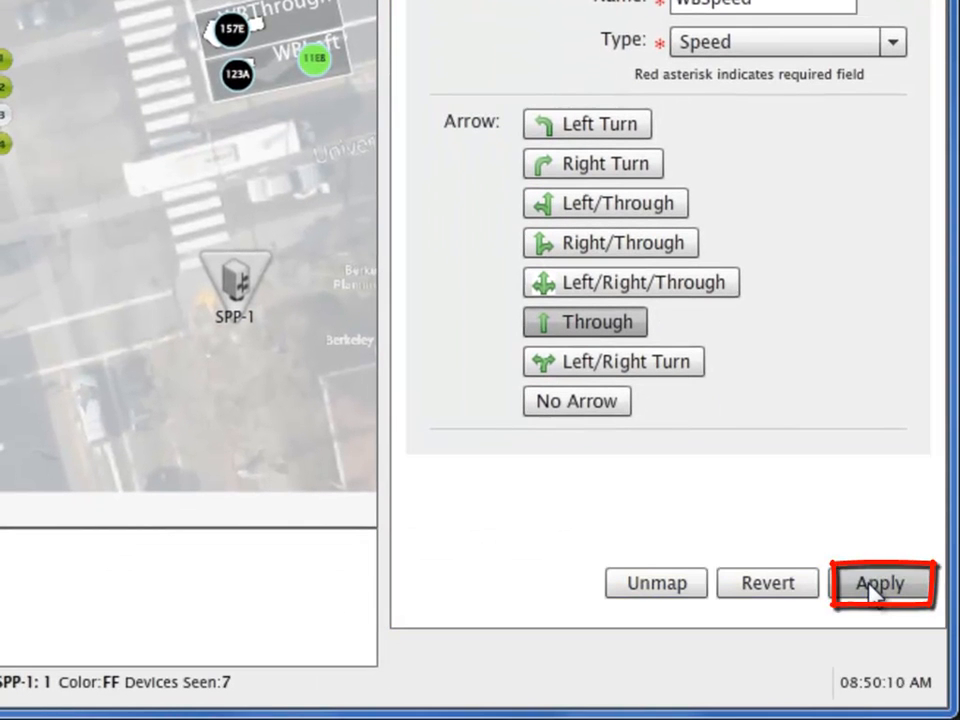
left_click(882, 584)
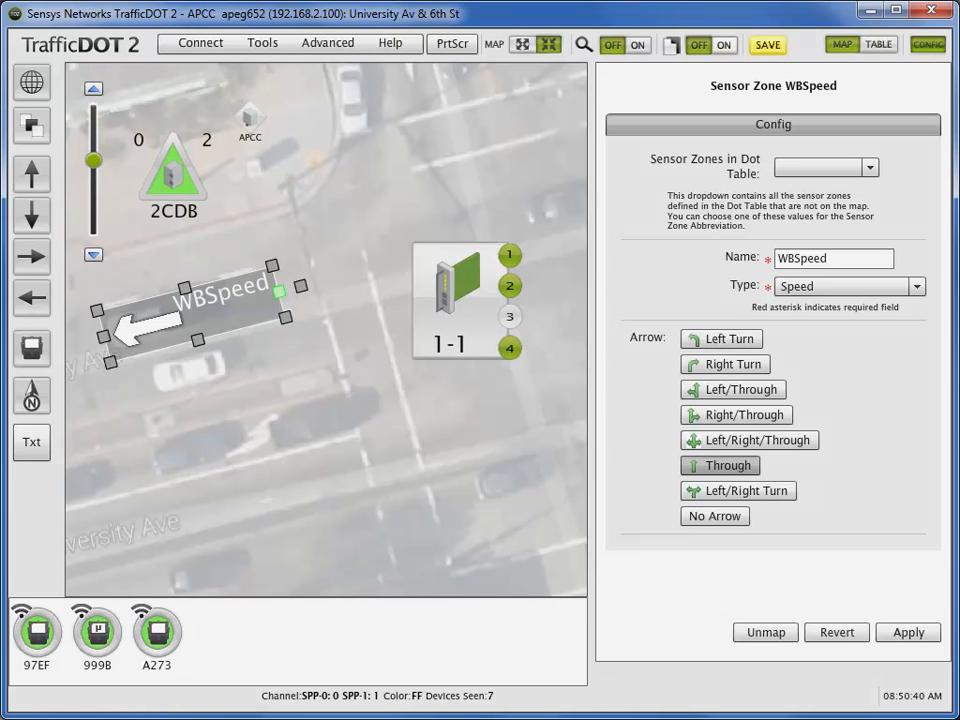
Set sensor 97EF to Lead(0) and drop it onto the WBSpeed zone arrow
left_click(32, 632)
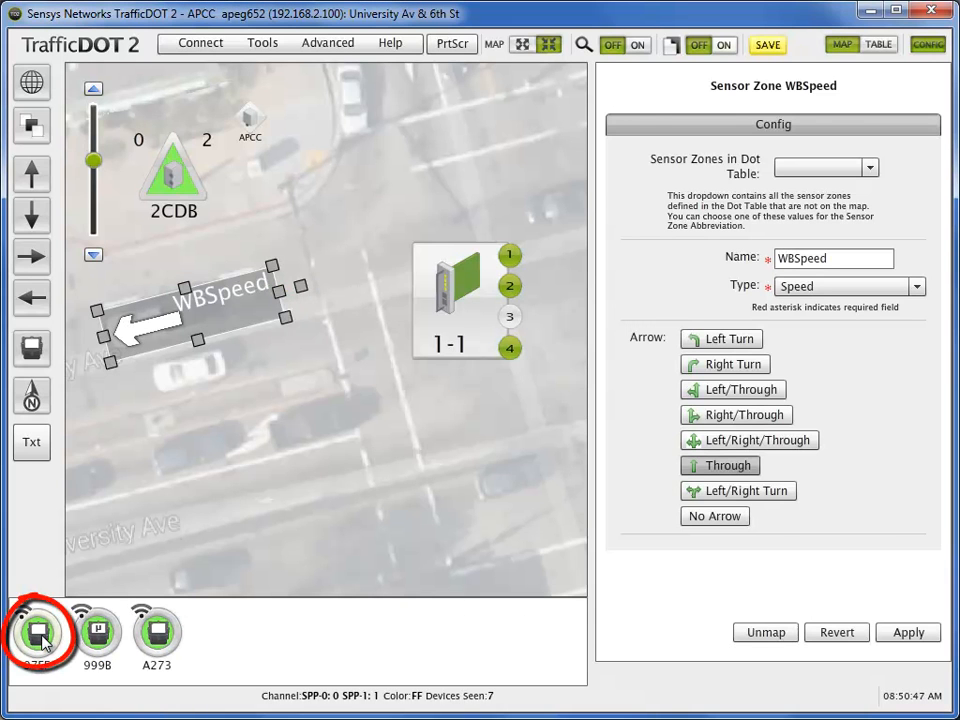
left_click(40, 636)
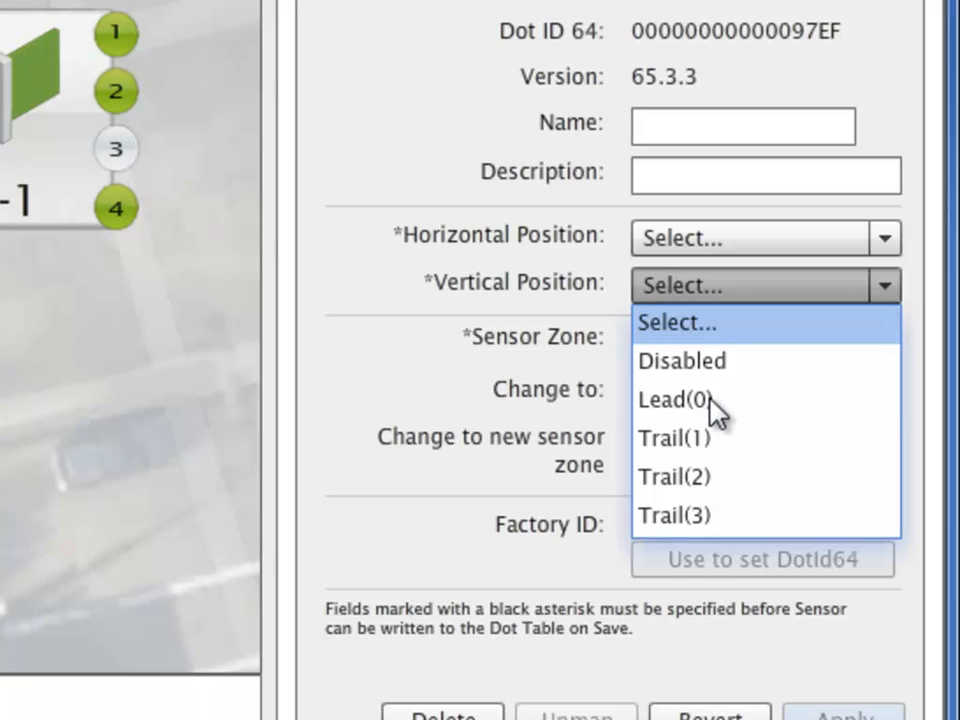
left_click(676, 400)
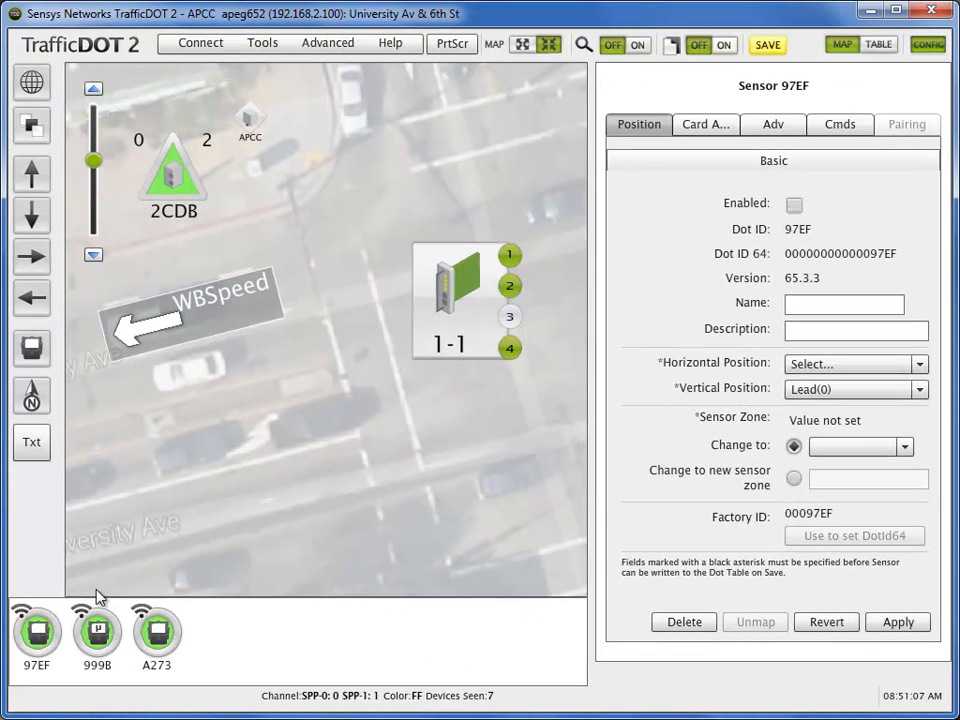
left_click(36, 634)
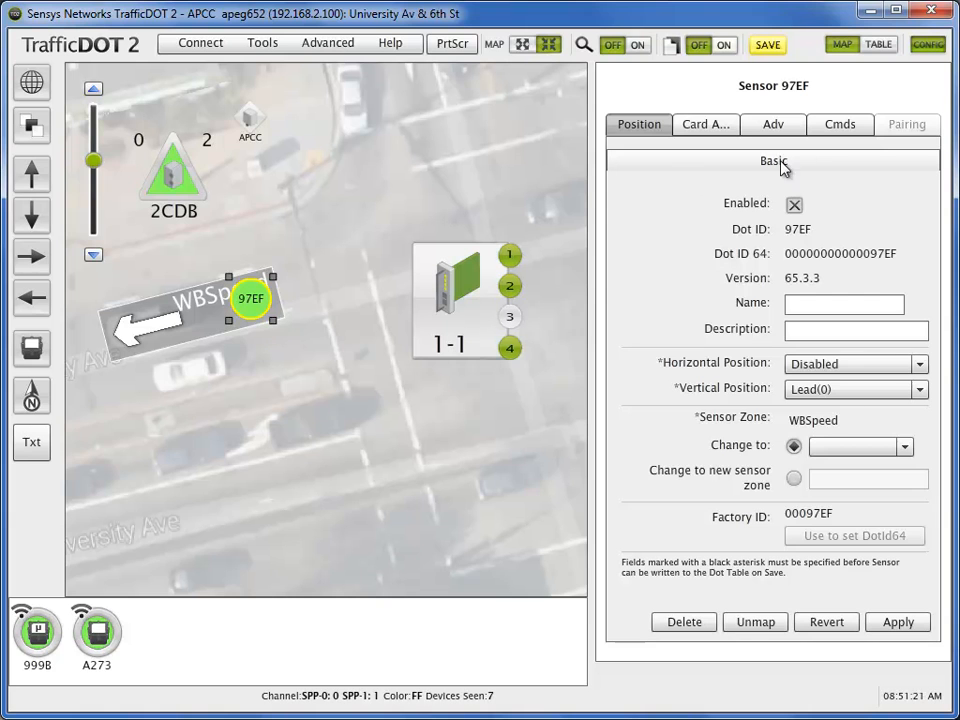
left_click(842, 124)
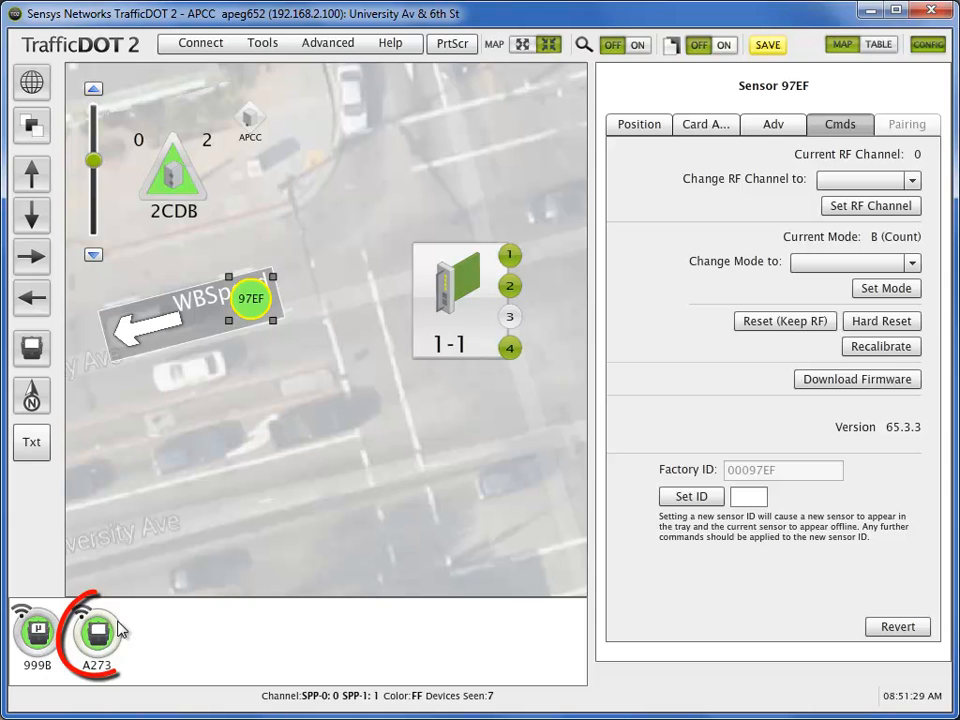
Set sensor A273 to Trail(1) and drop it onto WBSpeed beside 97EF
left_click(94, 632)
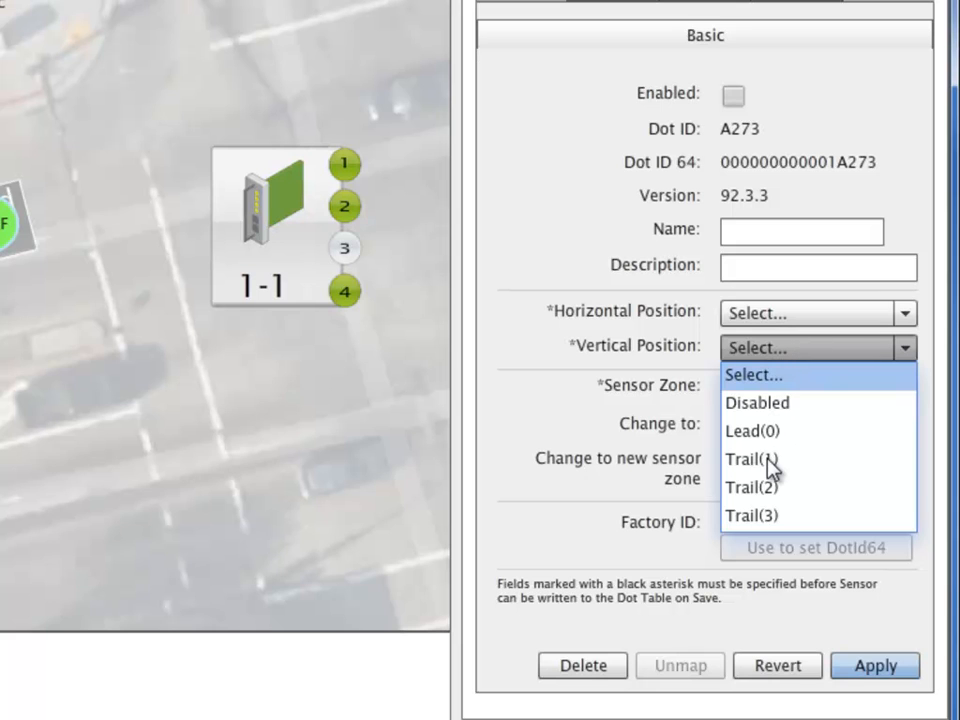
left_click(750, 460)
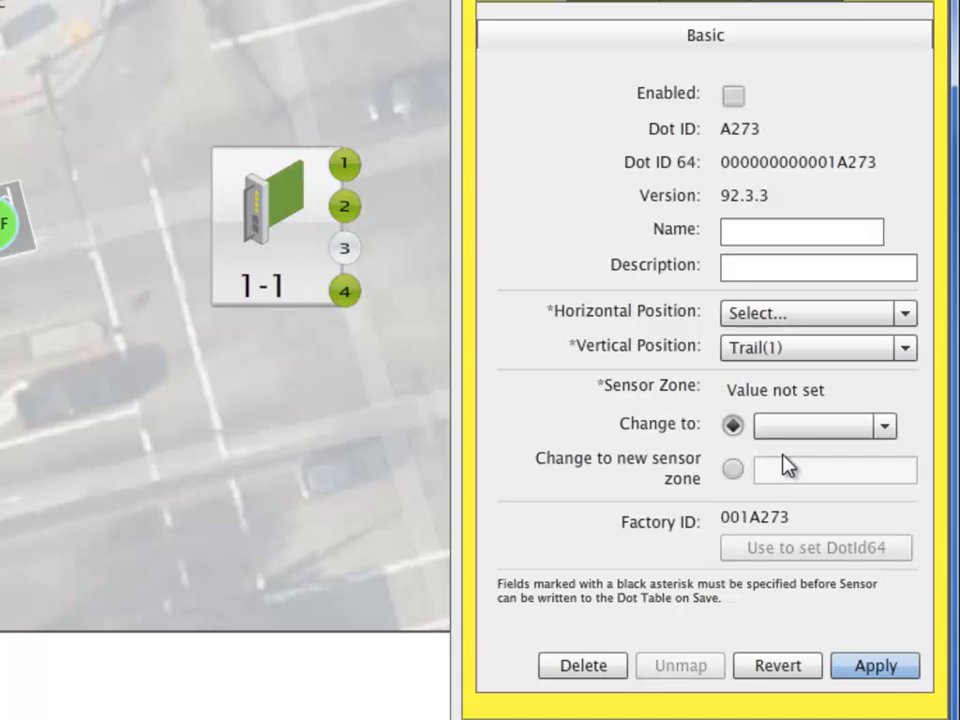
left_click(878, 664)
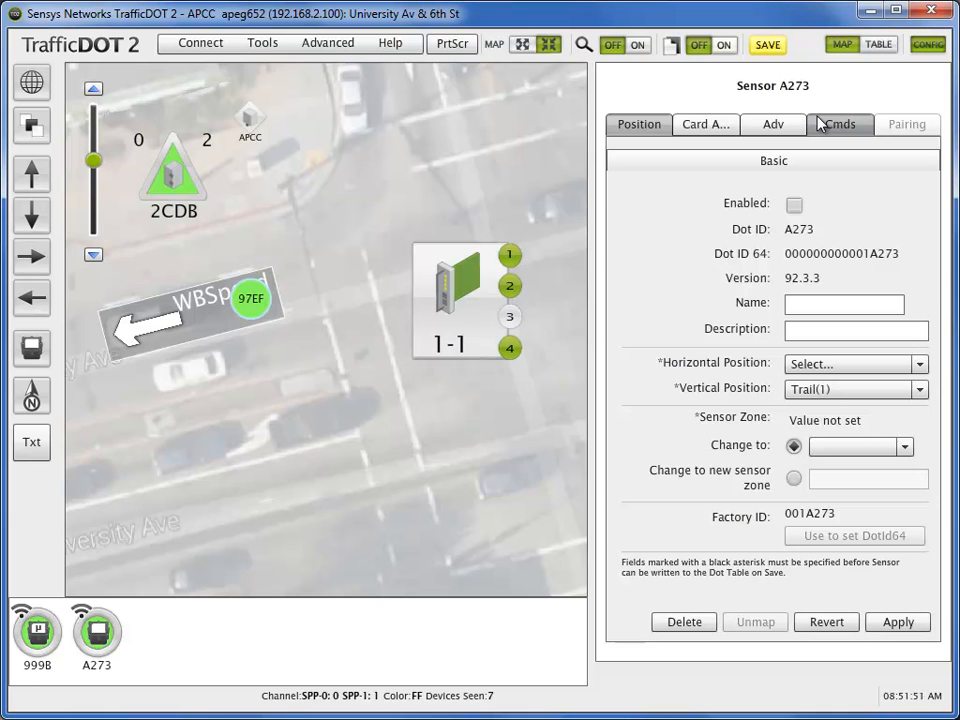
left_click(840, 124)
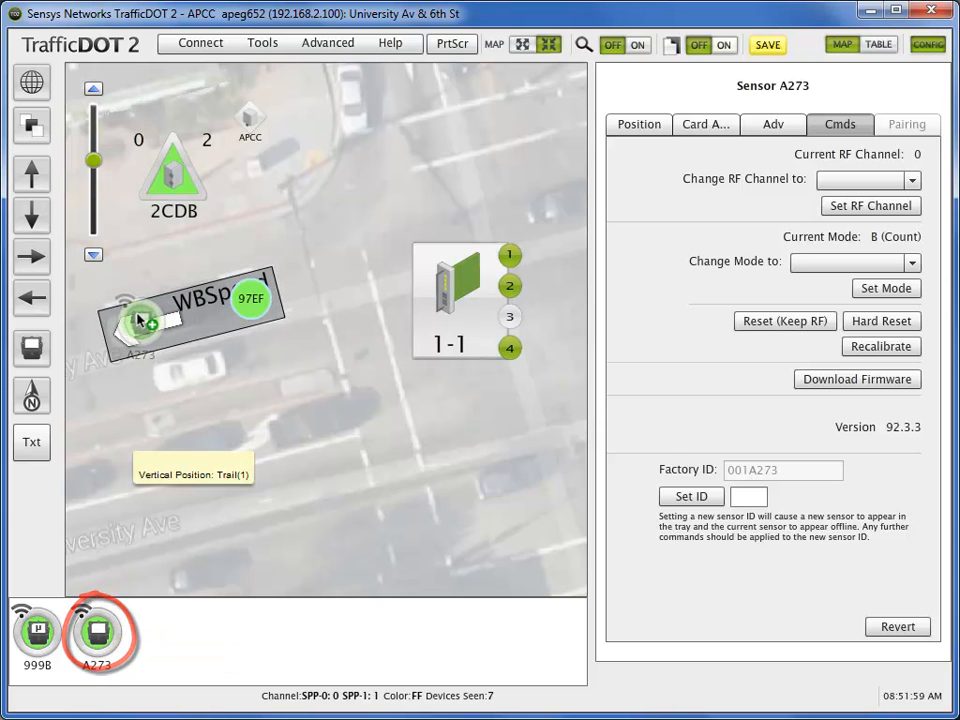
left_click(638, 124)
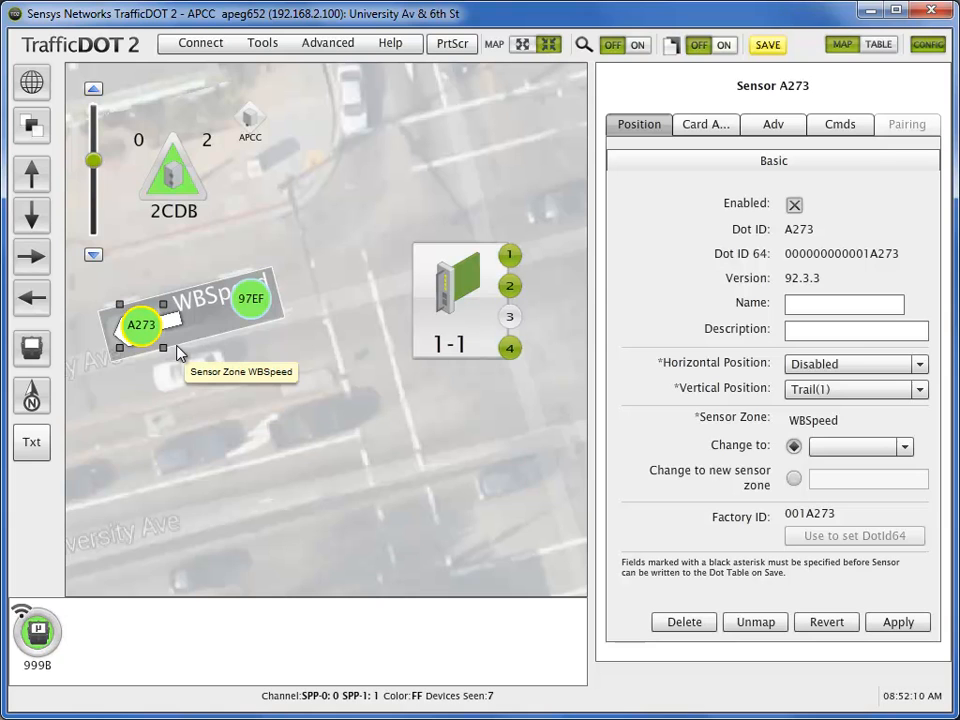
mouse_move(384, 296)
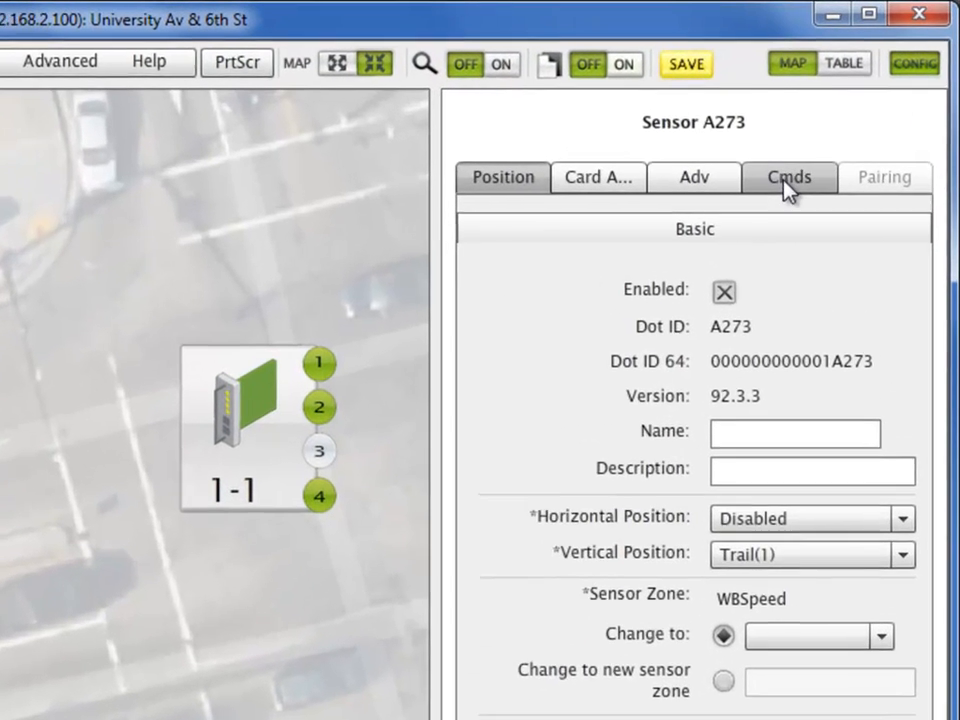
Send A273 a Set RF Channel command for channel 2 (RP 2CDB) and confirm it
left_click(788, 176)
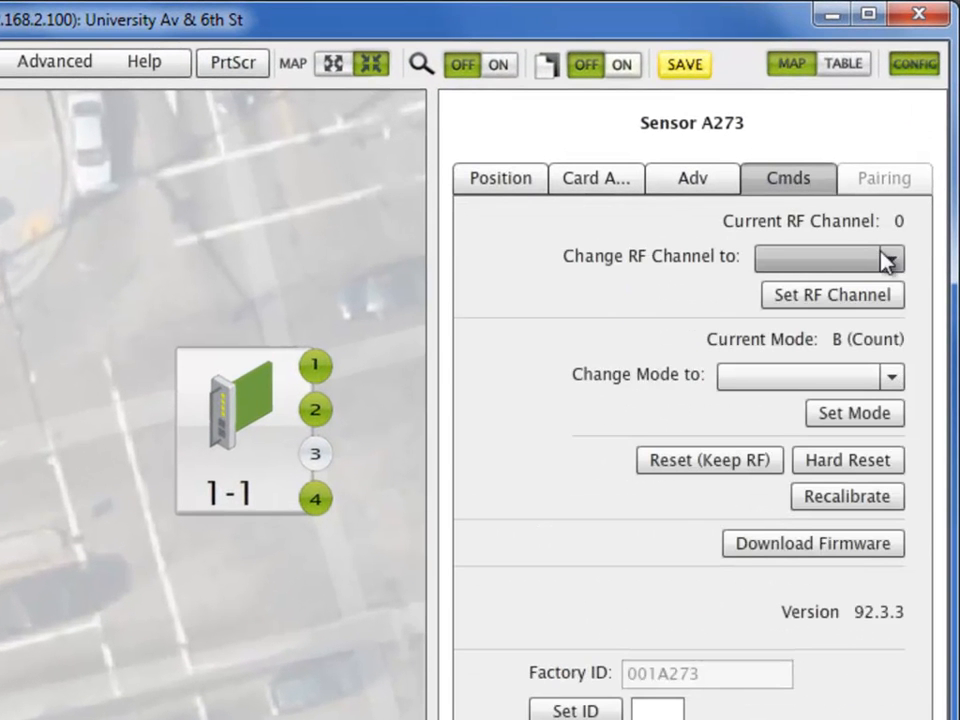
left_click(892, 258)
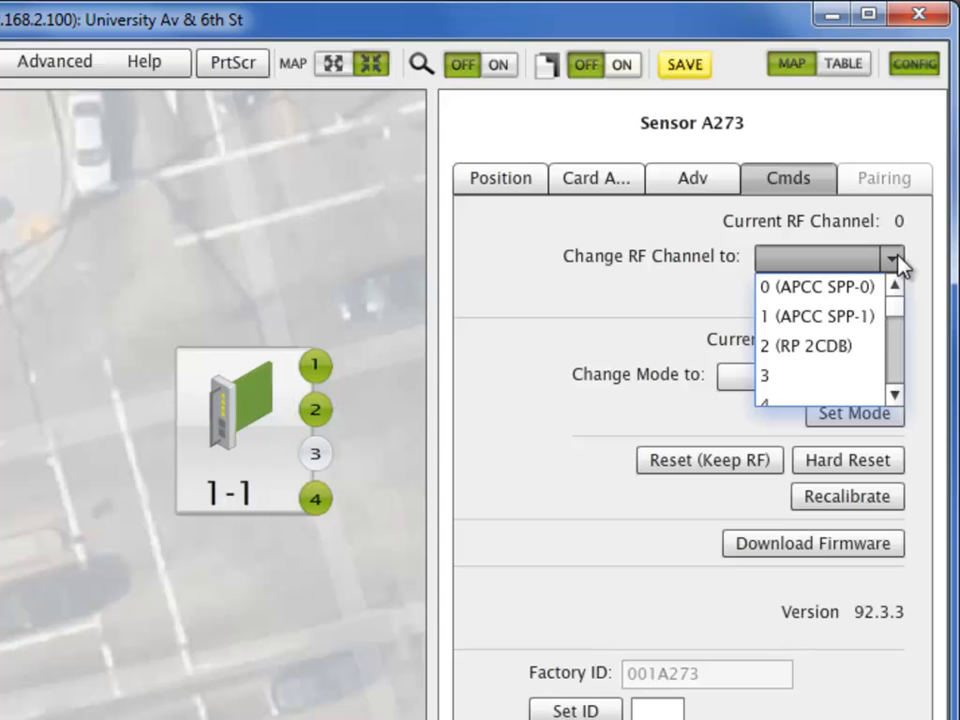
left_click(800, 352)
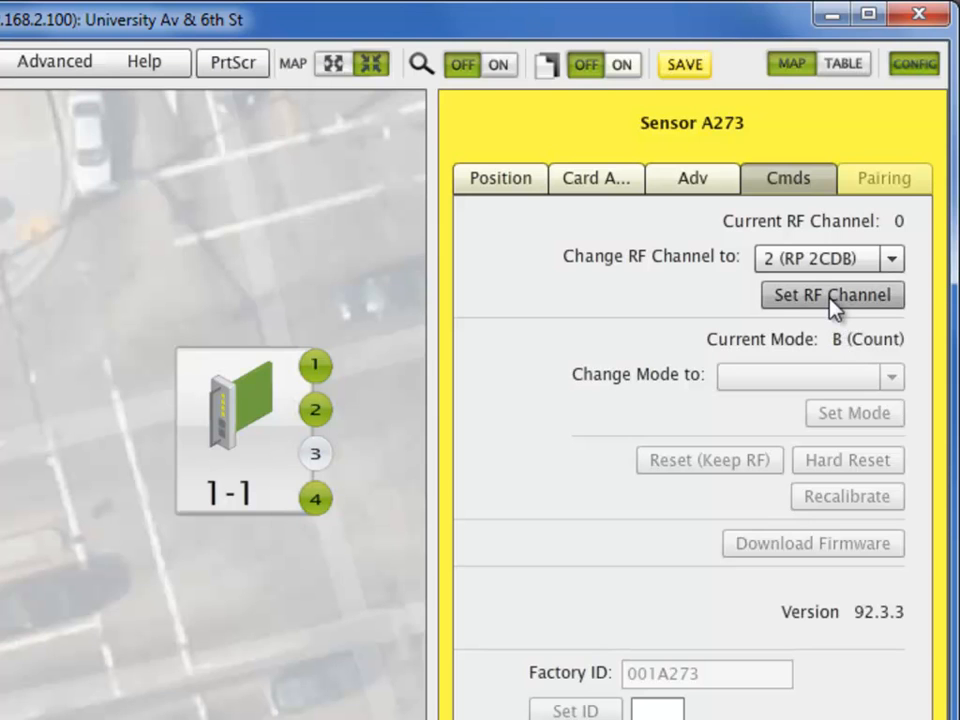
left_click(832, 296)
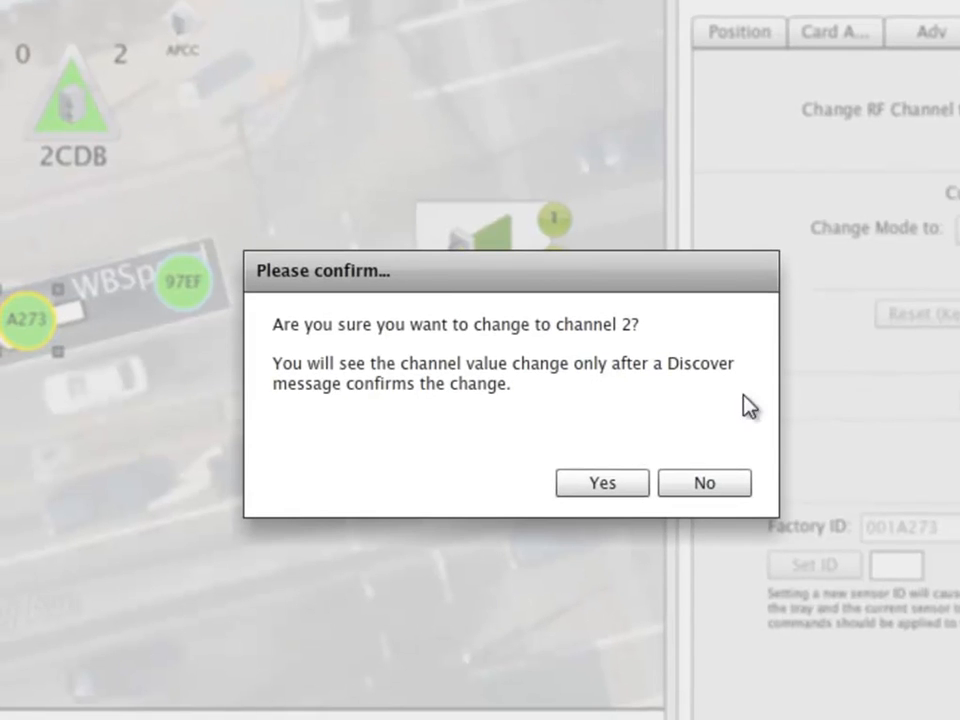
left_click(602, 482)
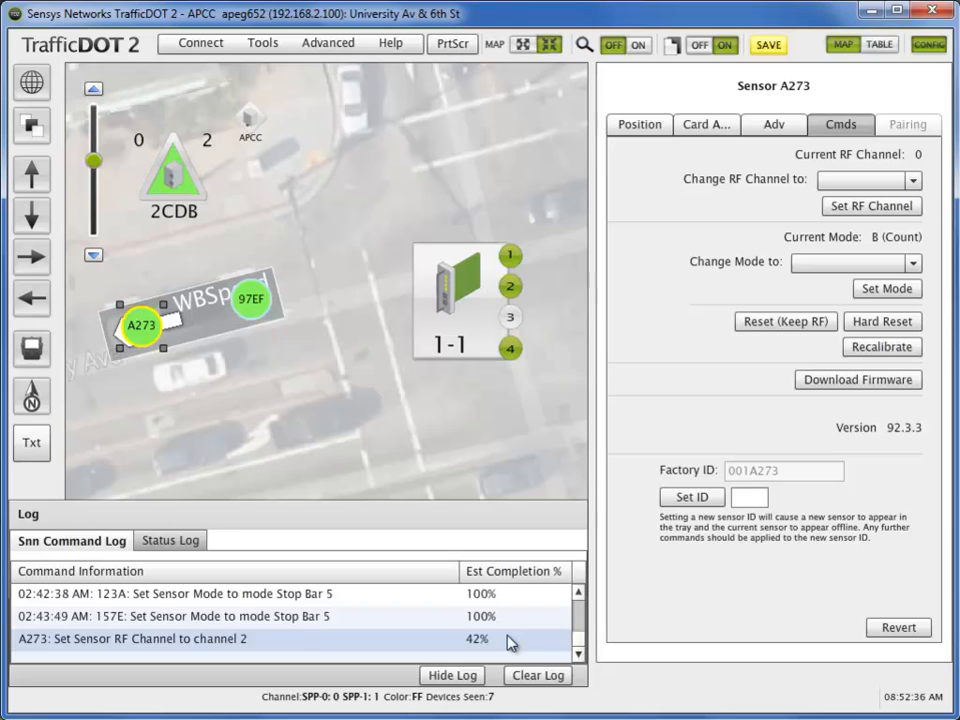
left_click(452, 676)
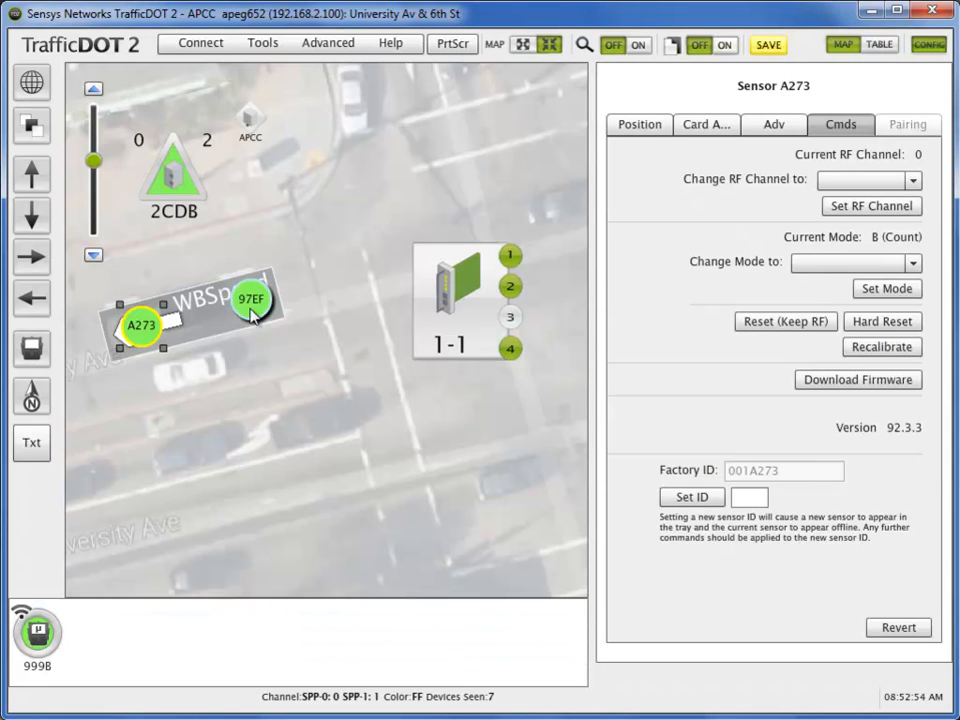
Confirm moving 97EF to repeater 2CDB's channel 2 and hide the command log
left_click(252, 300)
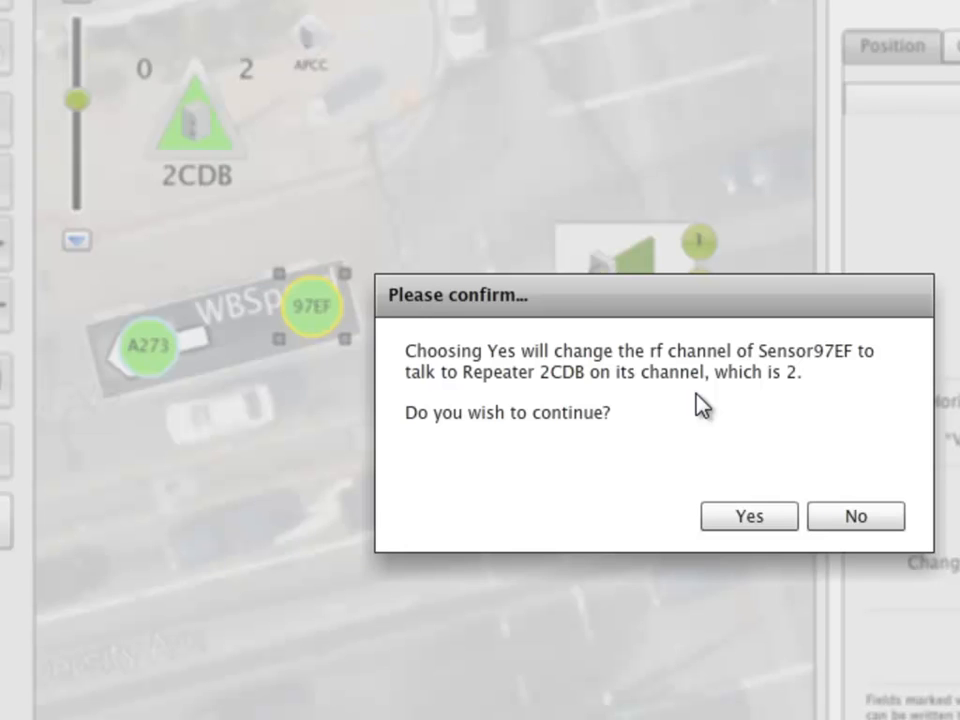
mouse_move(748, 408)
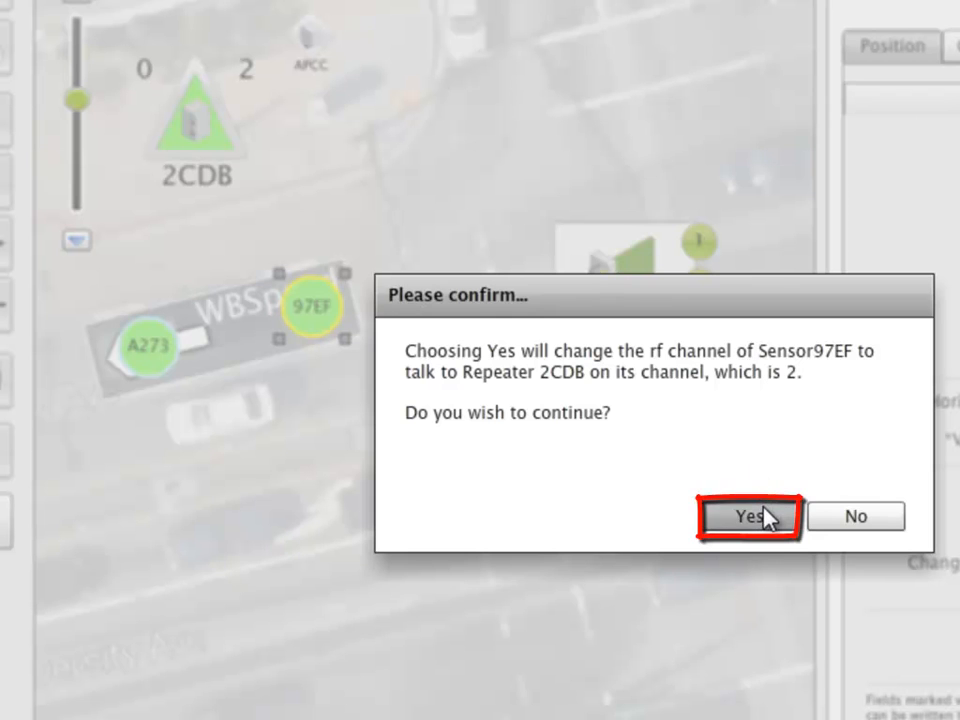
left_click(756, 516)
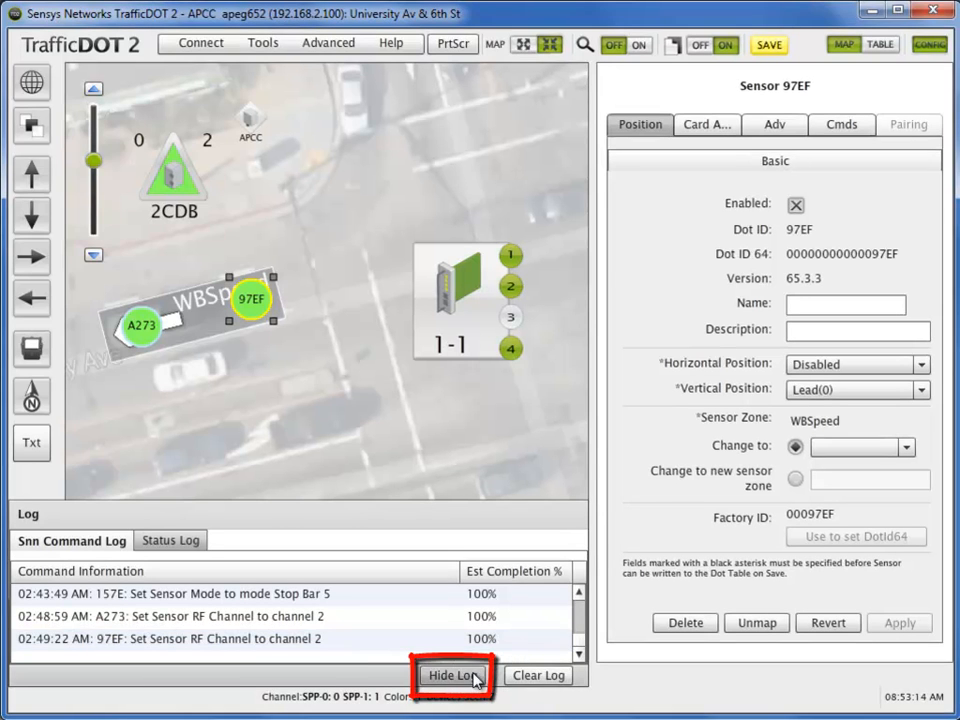
left_click(448, 676)
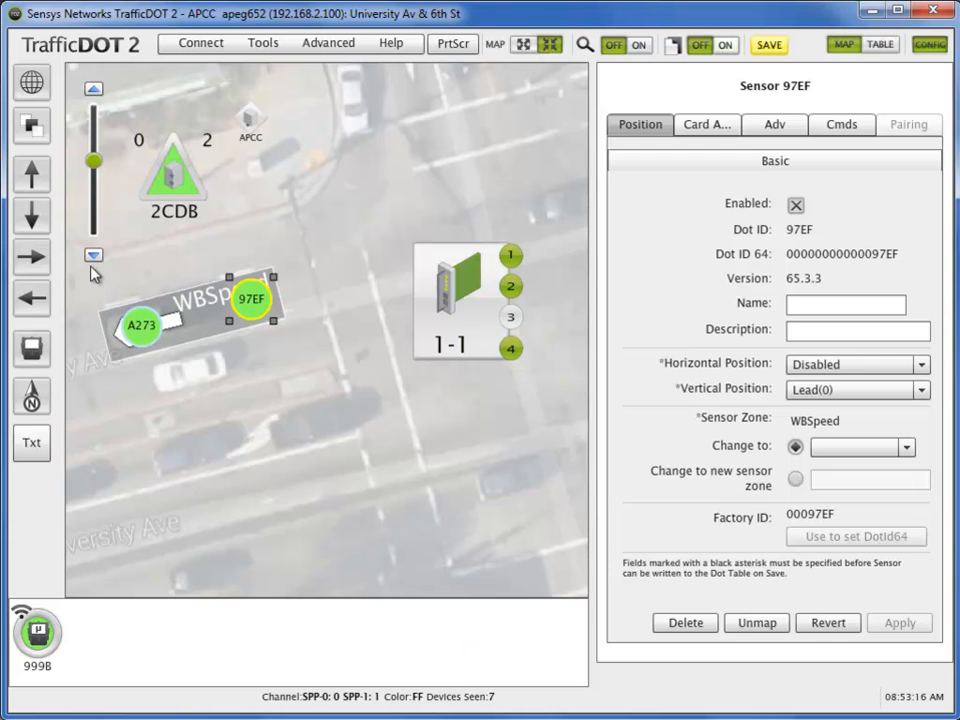
Save all site changes to the access point and to its flash
left_click(32, 80)
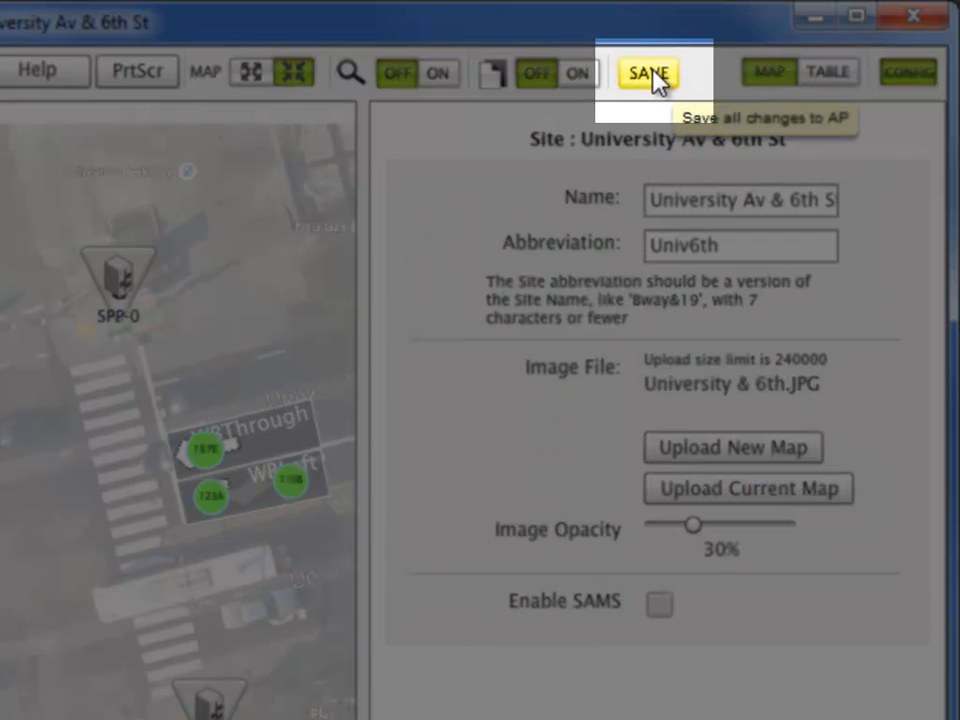
left_click(648, 72)
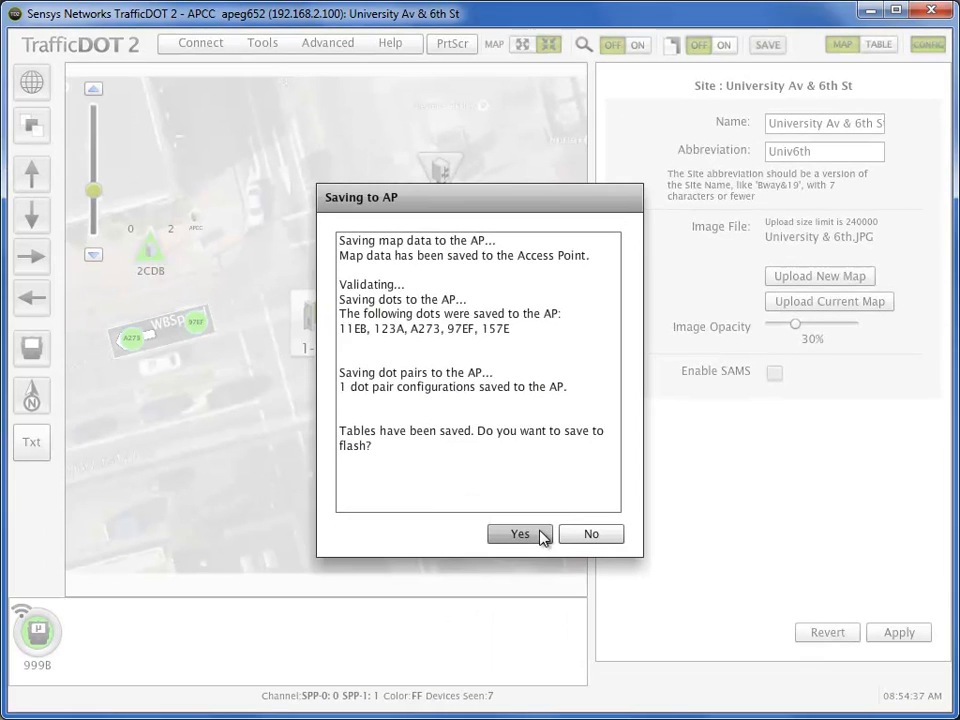
left_click(520, 534)
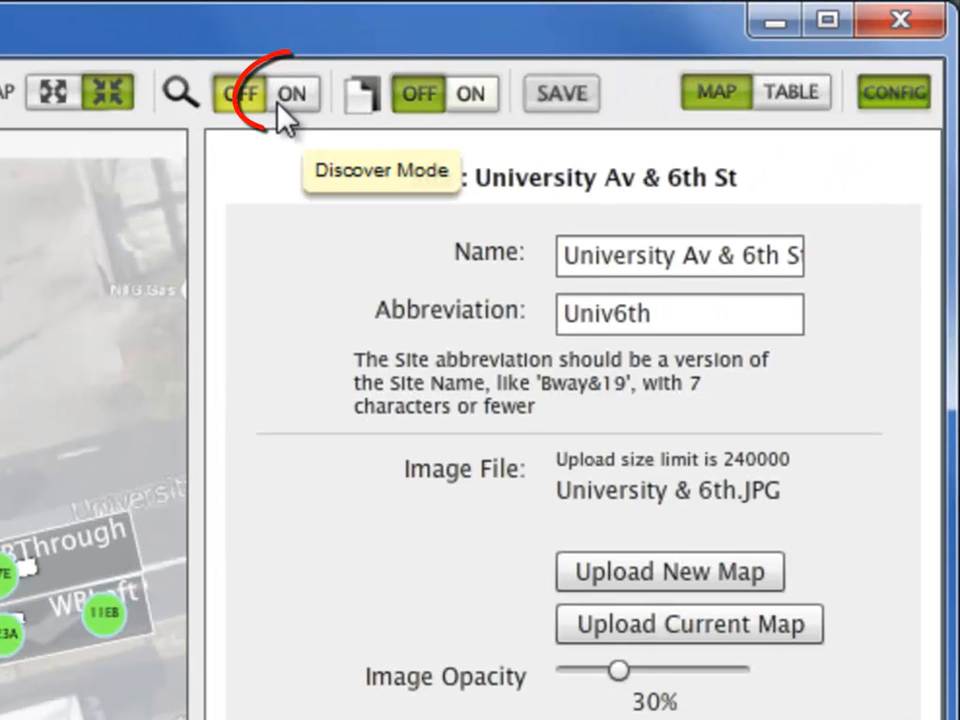
Switch the Discover Mode toggle to ON
left_click(296, 96)
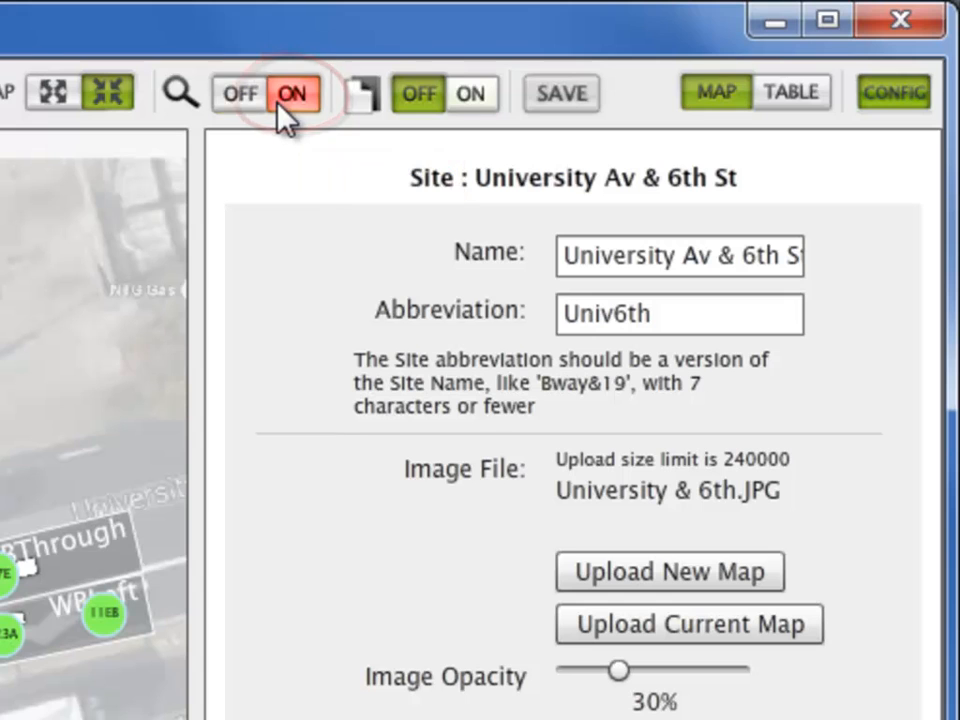